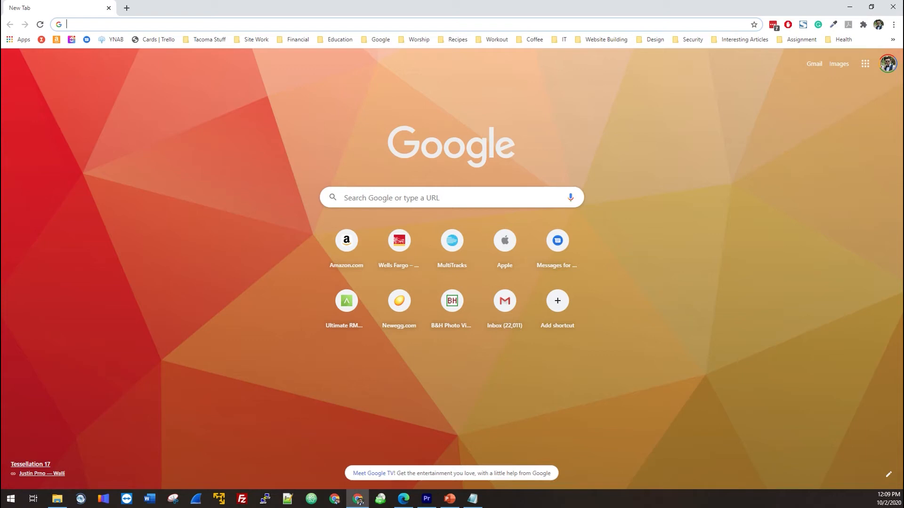
mouse_move(149, 74)
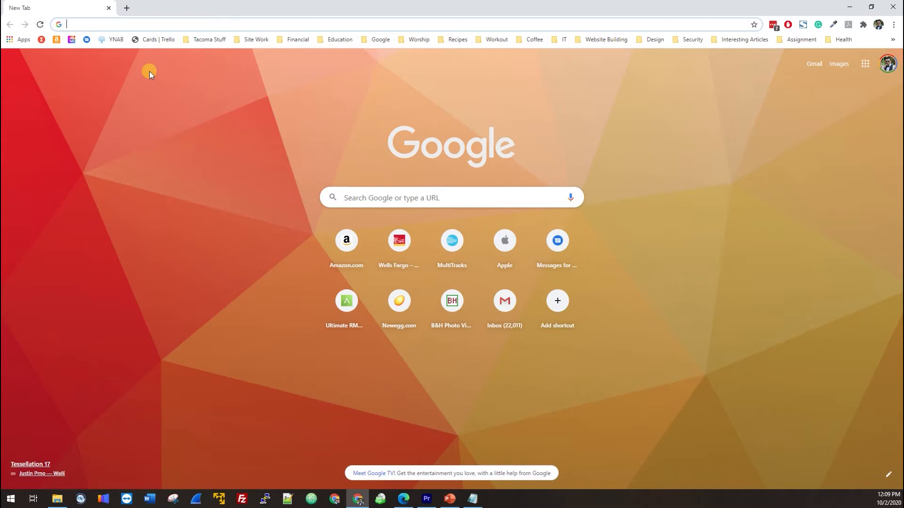
mouse_move(185, 160)
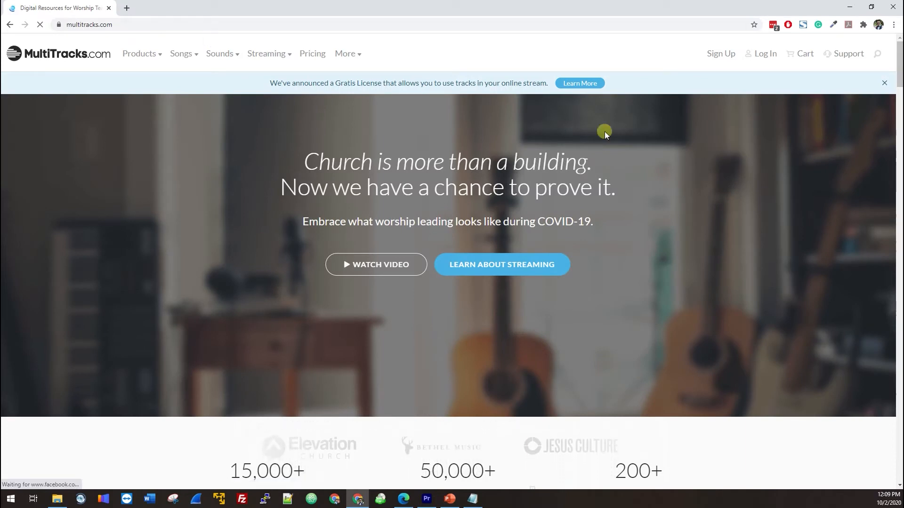
- Log in to MultiTracks.com with the account email and password
left_click(765, 53)
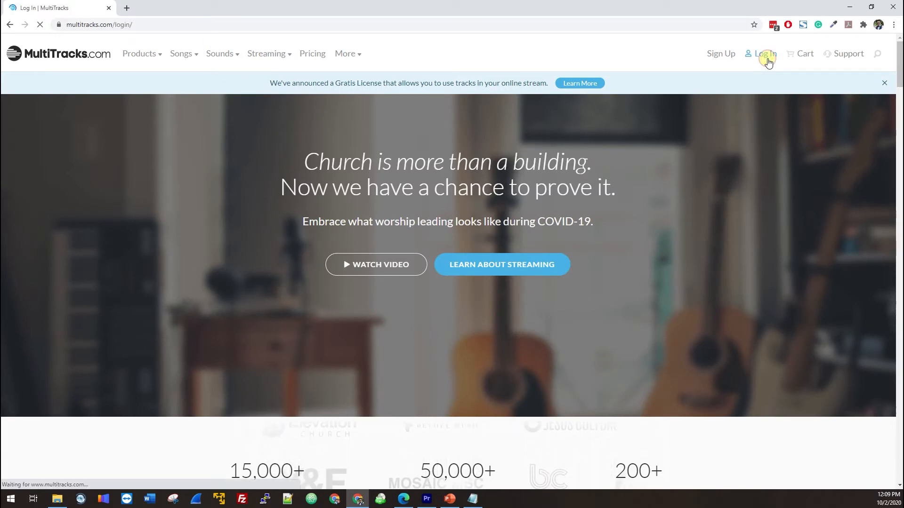
left_click(765, 53)
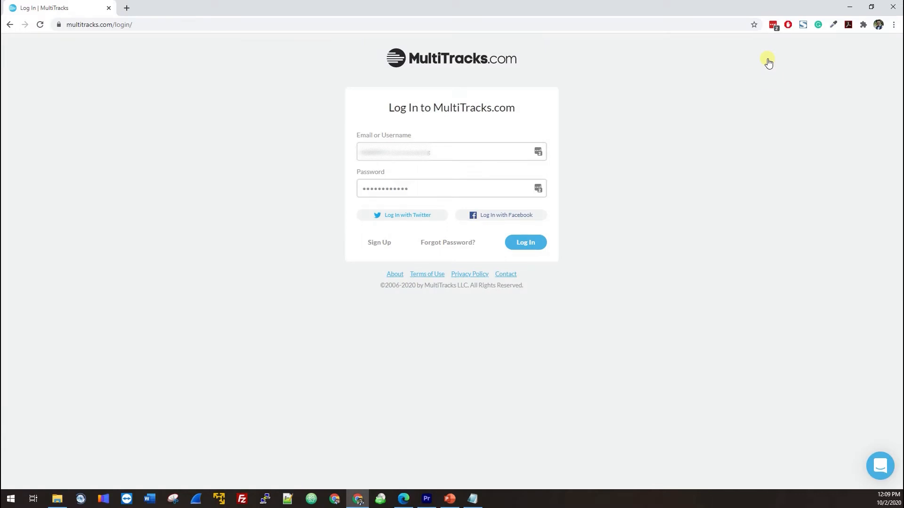
left_click(452, 188)
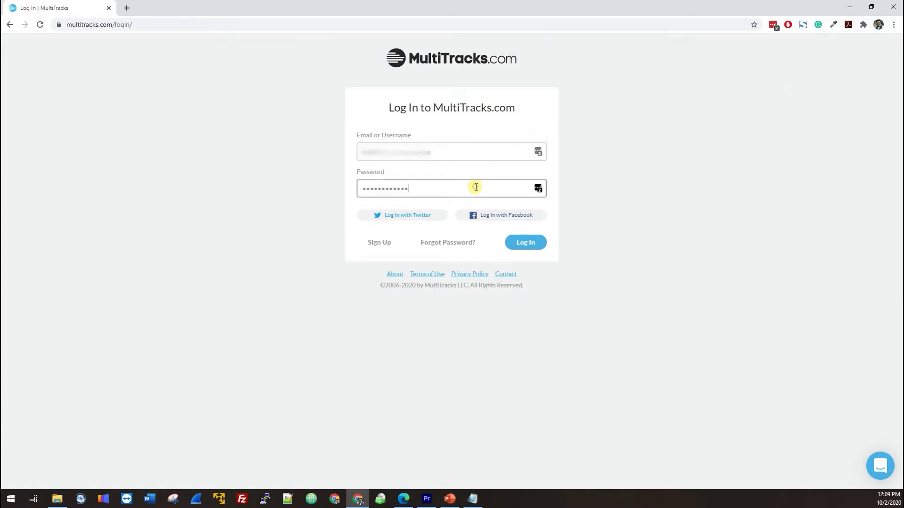
left_click(525, 242)
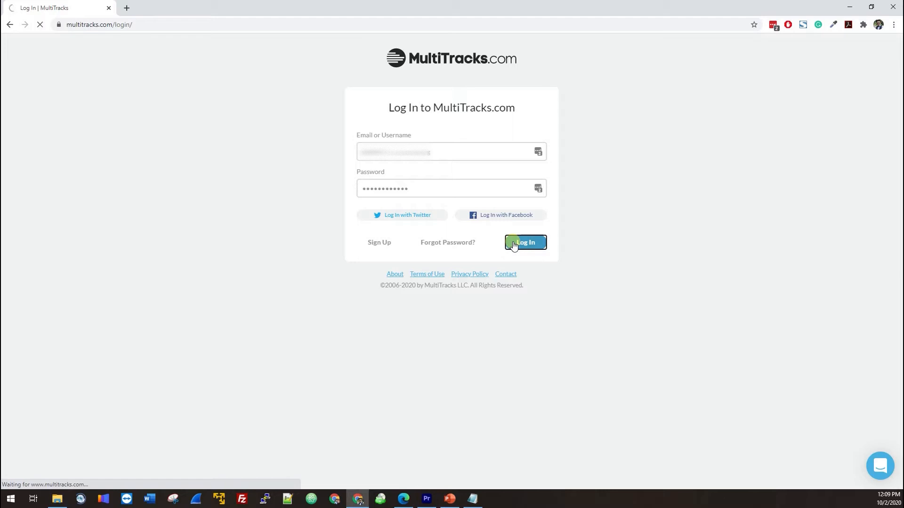
left_click(524, 242)
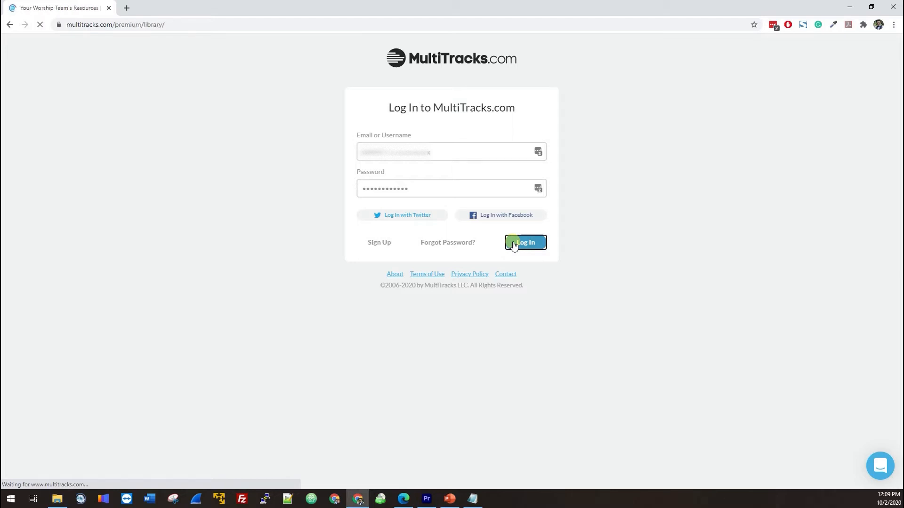
left_click(524, 242)
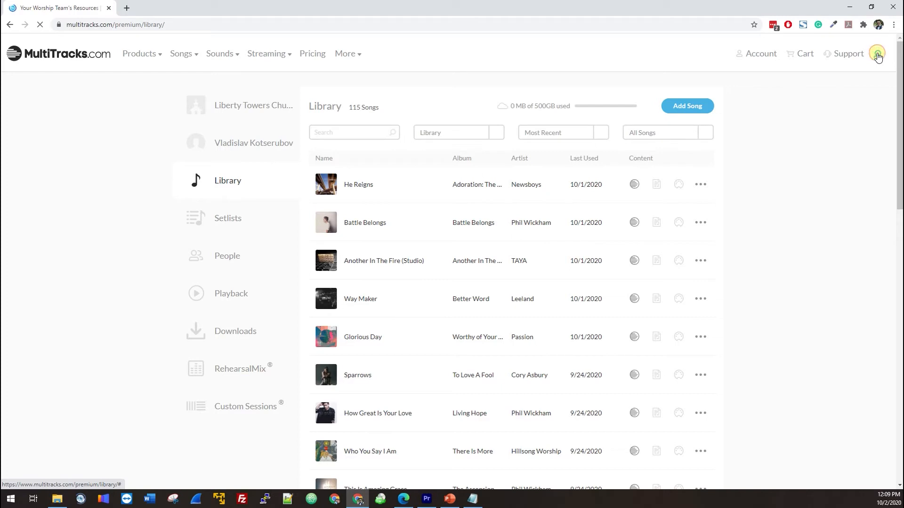
- Search the site for 'way maker'
left_click(877, 53)
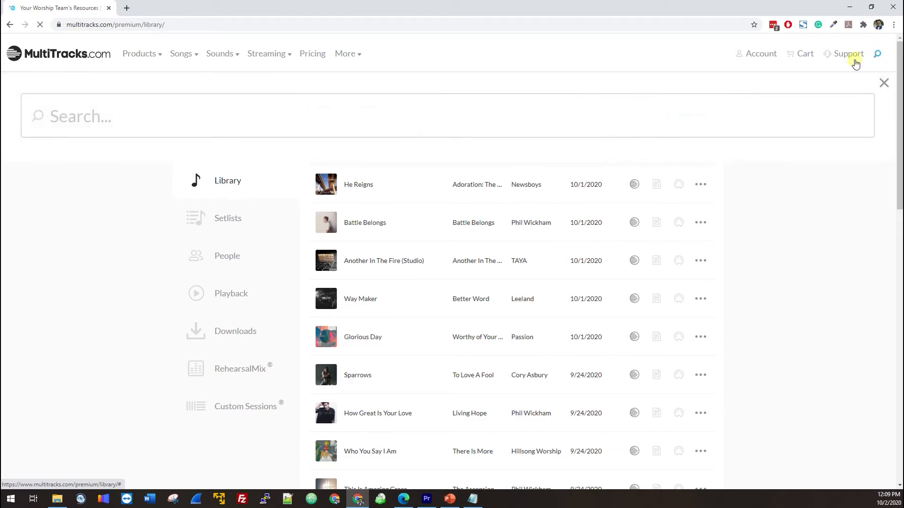
mouse_move(148, 124)
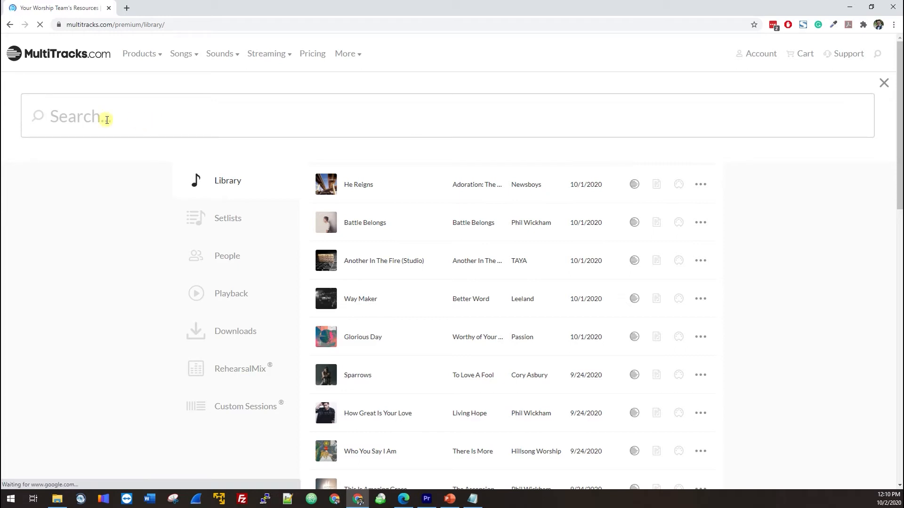
type("way maker")
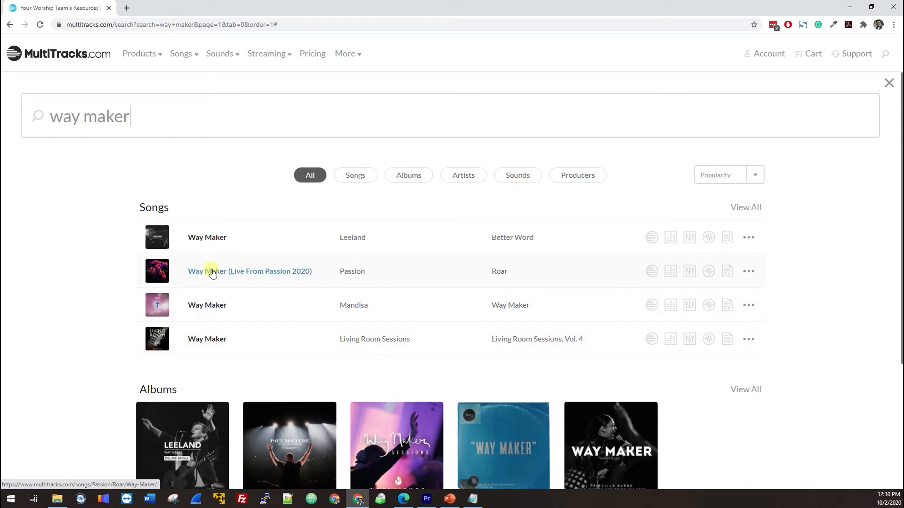
mouse_move(207, 237)
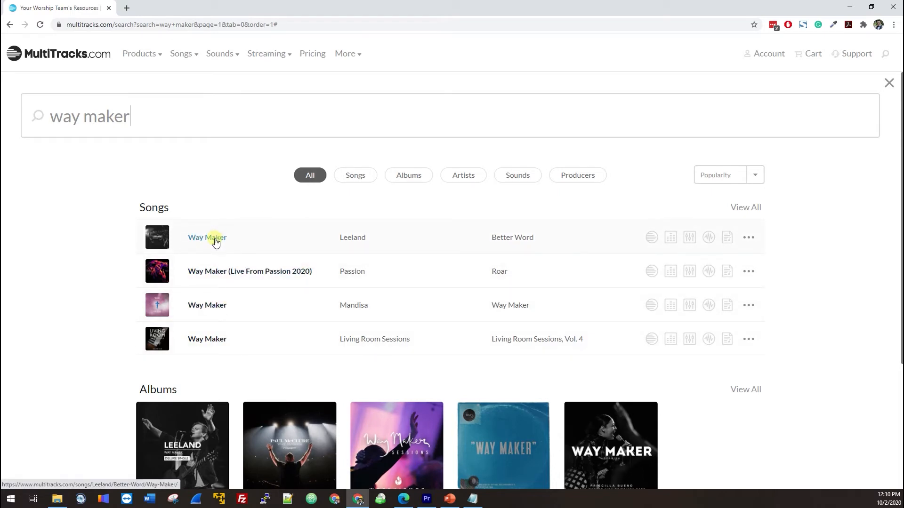
- Open the first Way Maker song result, by Leeland
left_click(207, 236)
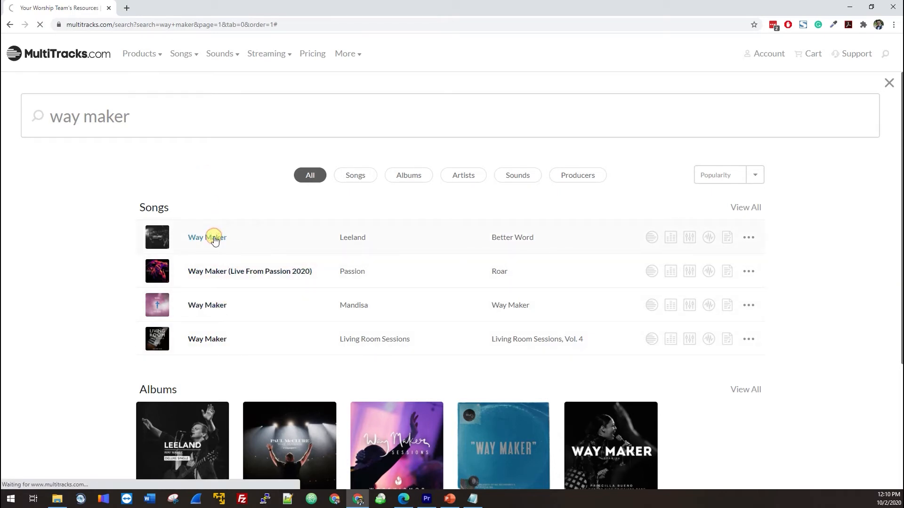
left_click(206, 237)
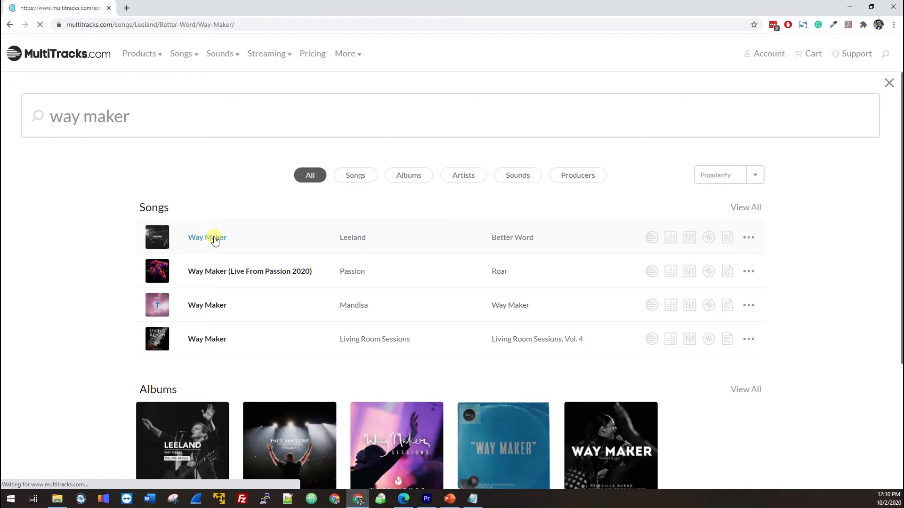
left_click(206, 237)
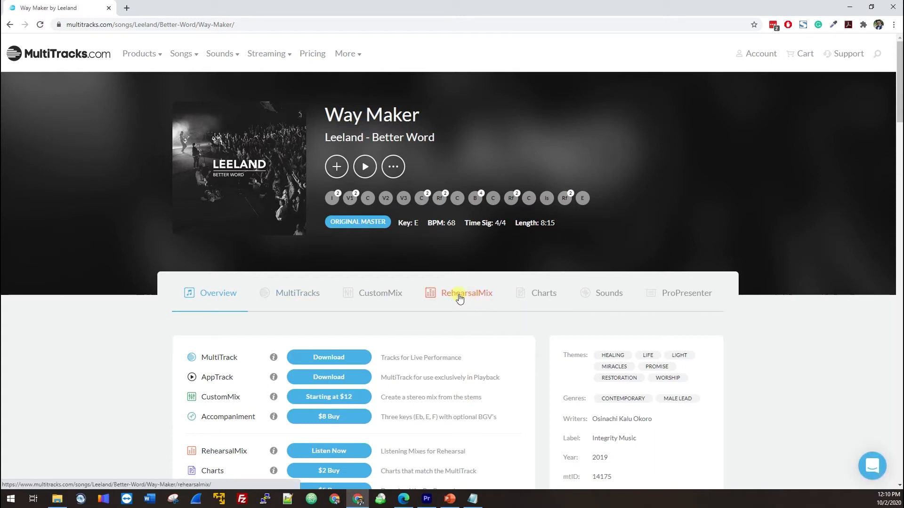
- Show the RehearsalMix tab for Way Maker with the key set to D
left_click(465, 292)
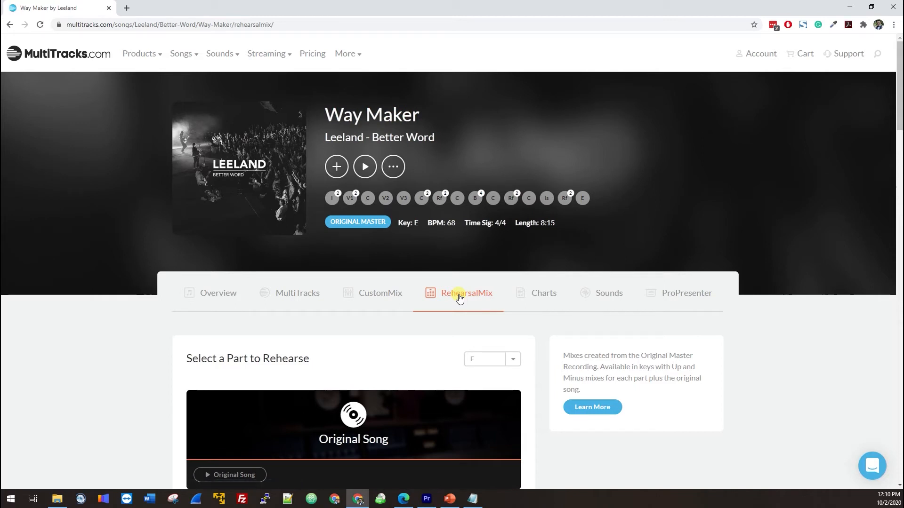
left_click(511, 359)
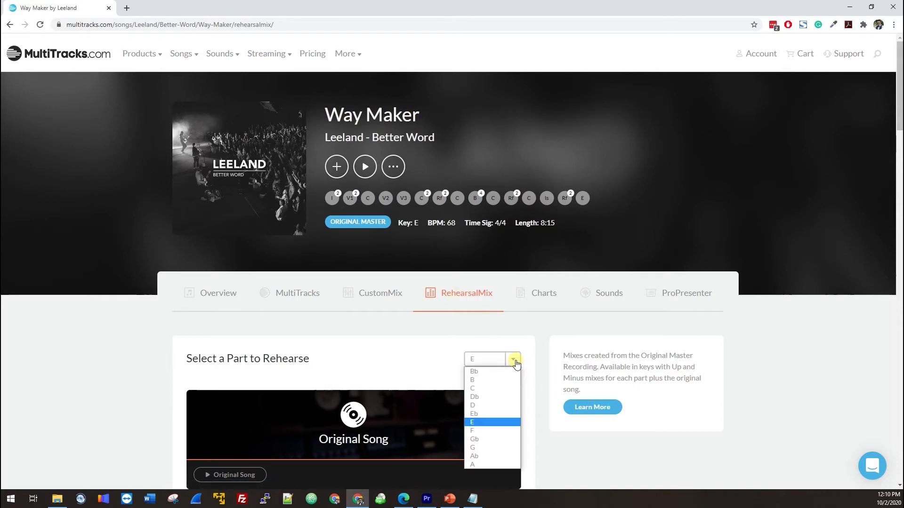
left_click(472, 405)
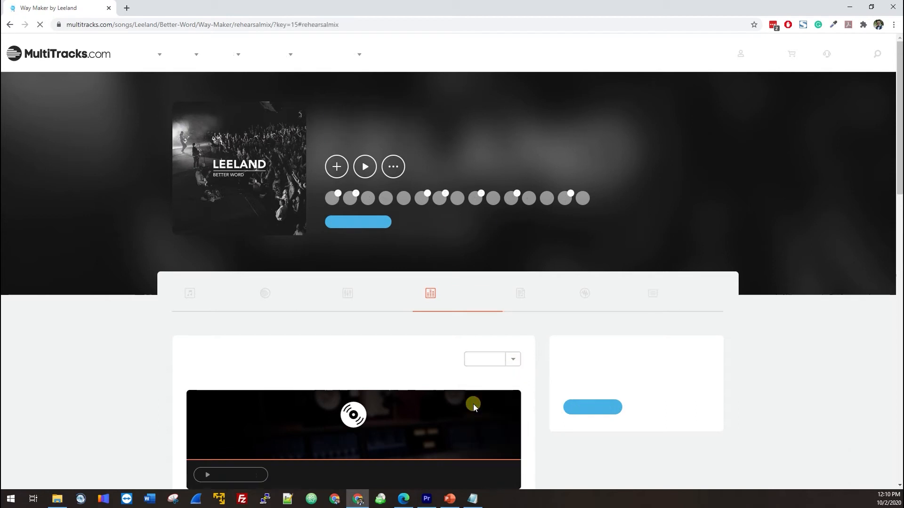
scroll("down", 3)
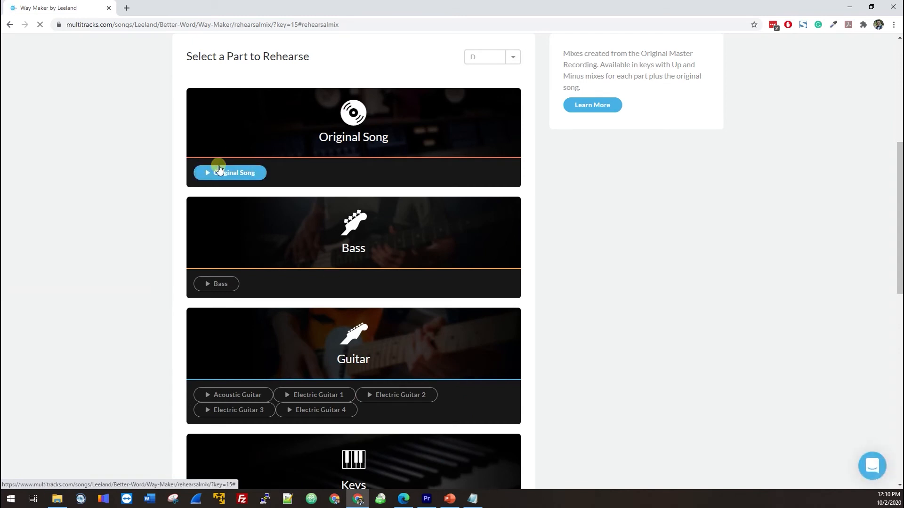
mouse_move(290, 225)
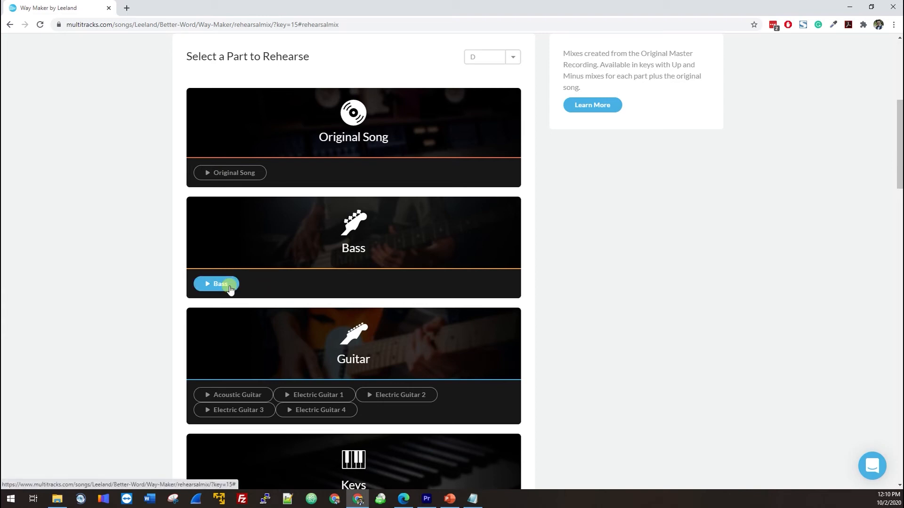
- Load the Drums (Live) rehearsal mix from the Percussion card into the player
scroll("down", 3)
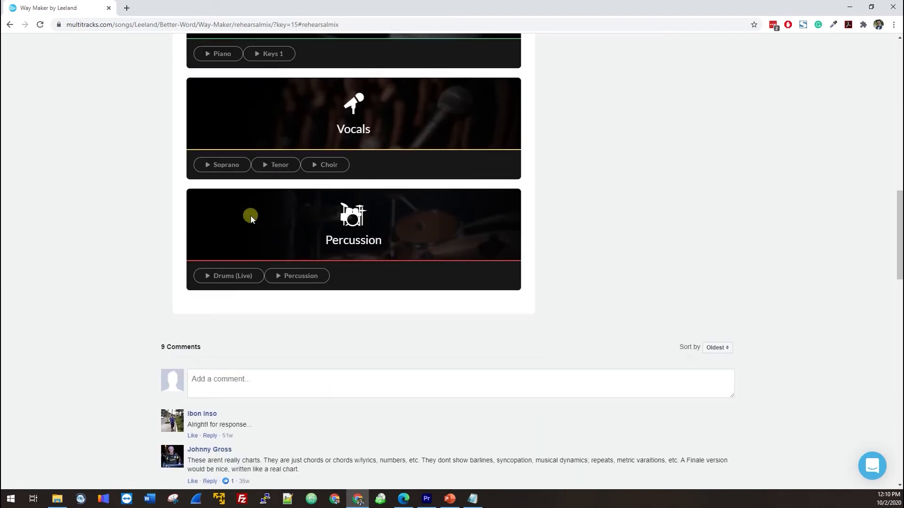
left_click(228, 276)
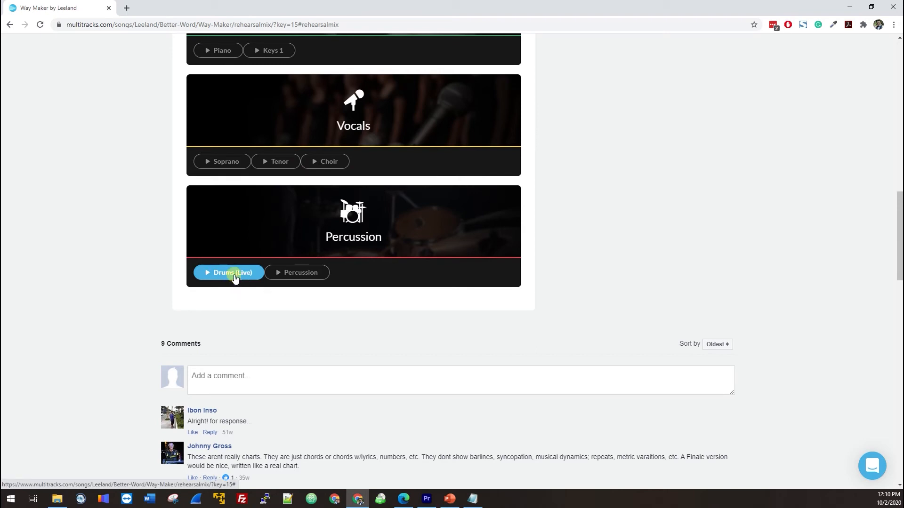
left_click(229, 272)
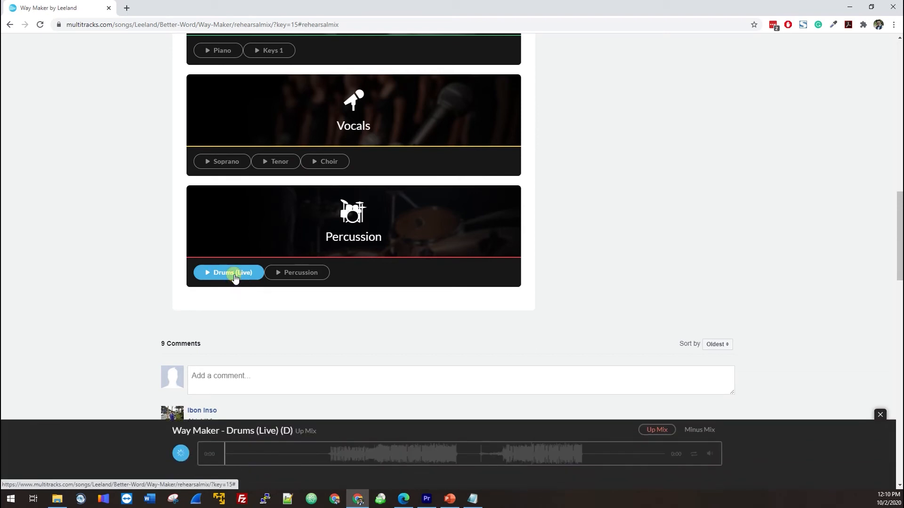
- Start playback of the Drums (Live) track as an Up Mix
left_click(180, 454)
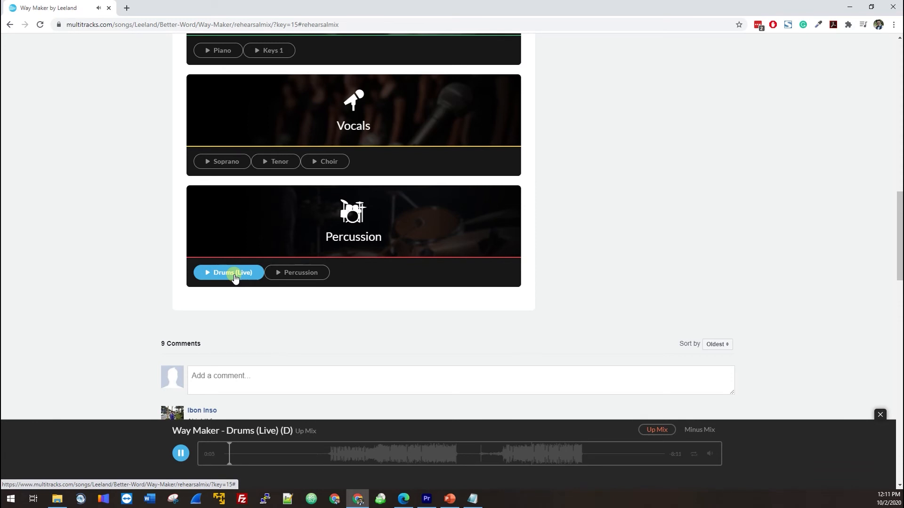
left_click(656, 430)
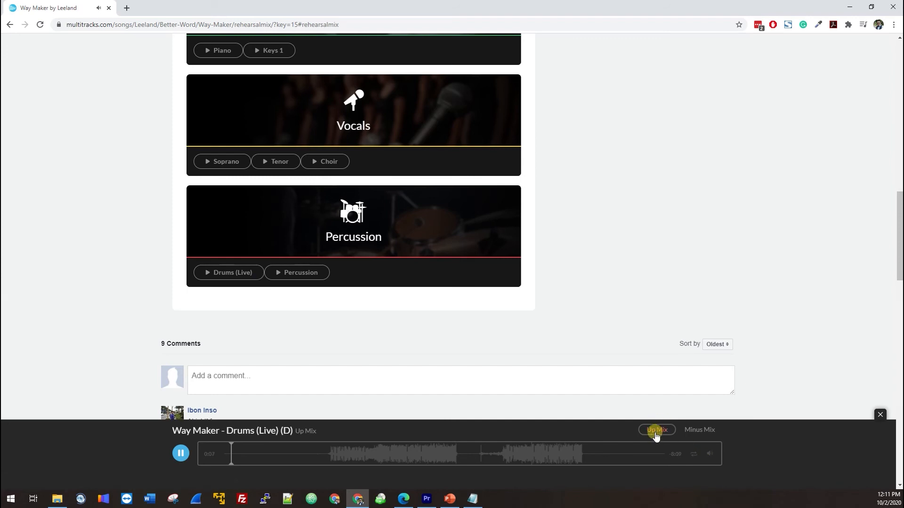
mouse_move(606, 337)
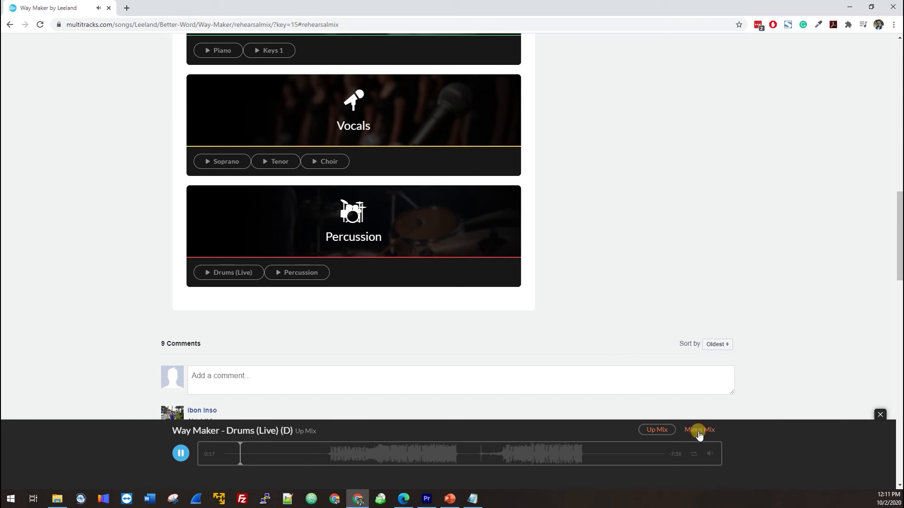
- Switch to Minus Mix, jump to about 1:56, then pause playback
left_click(698, 429)
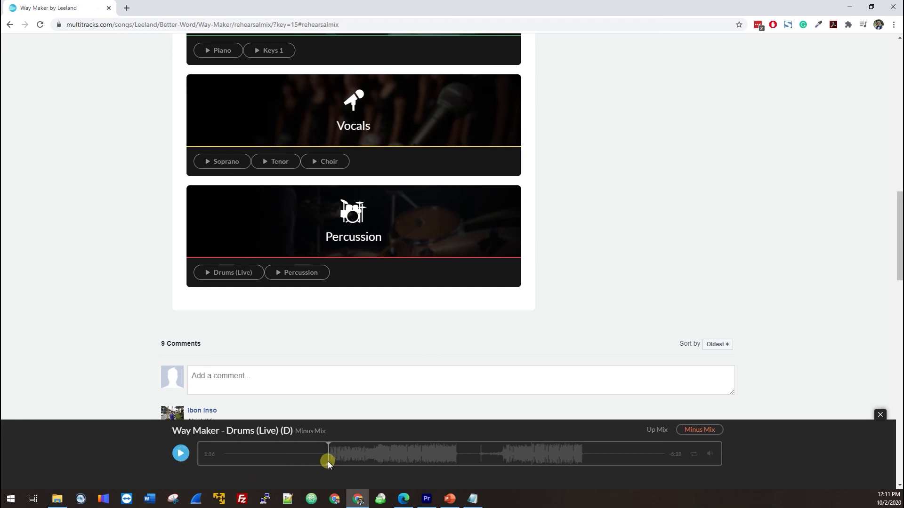
left_click(181, 454)
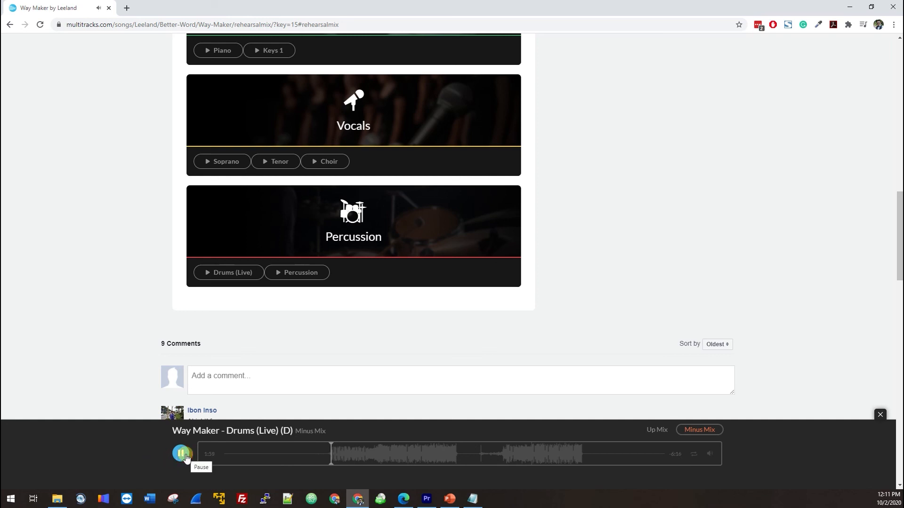
left_click(182, 454)
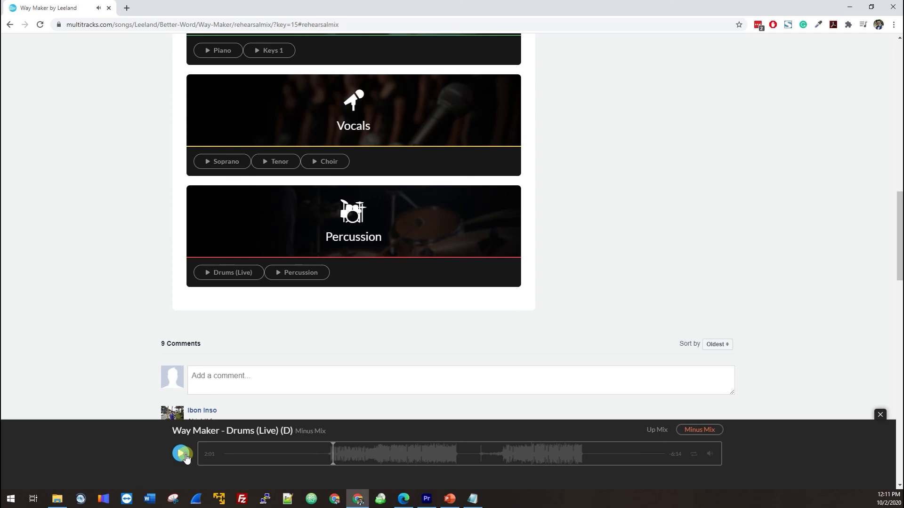